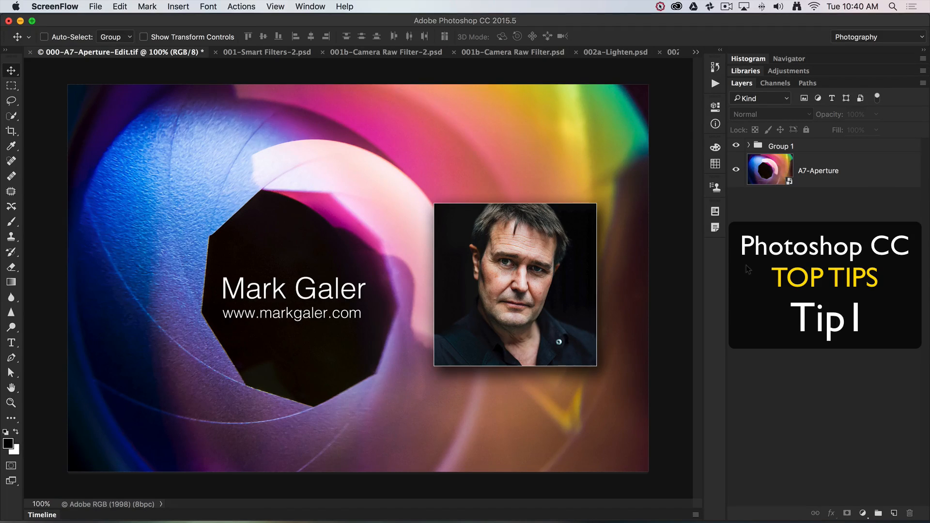
Step: Switch to the portrait document 001-Smart Filters-2.psd
{"action": "left_click", "coordinate": [267, 52]}
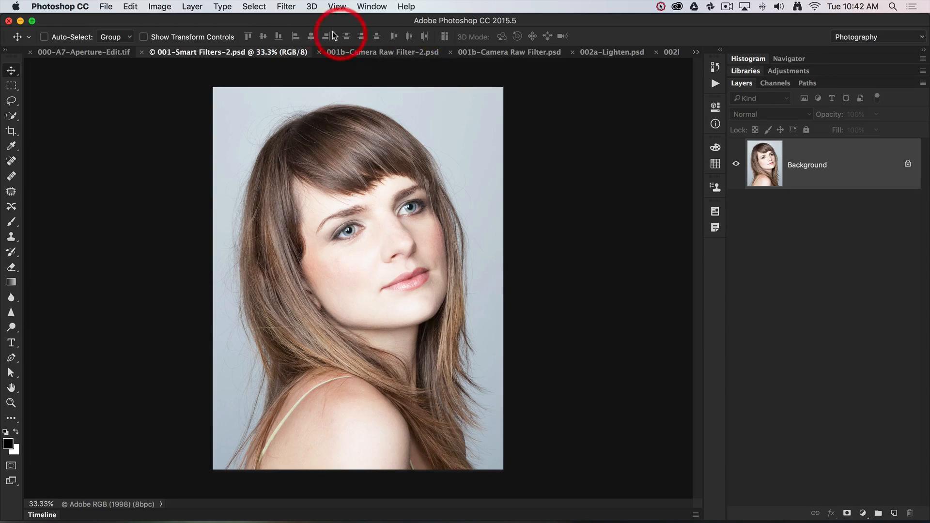
Step: Convert the portrait's Background layer for smart filters, producing smart object Layer 0
{"action": "left_click", "coordinate": [286, 6]}
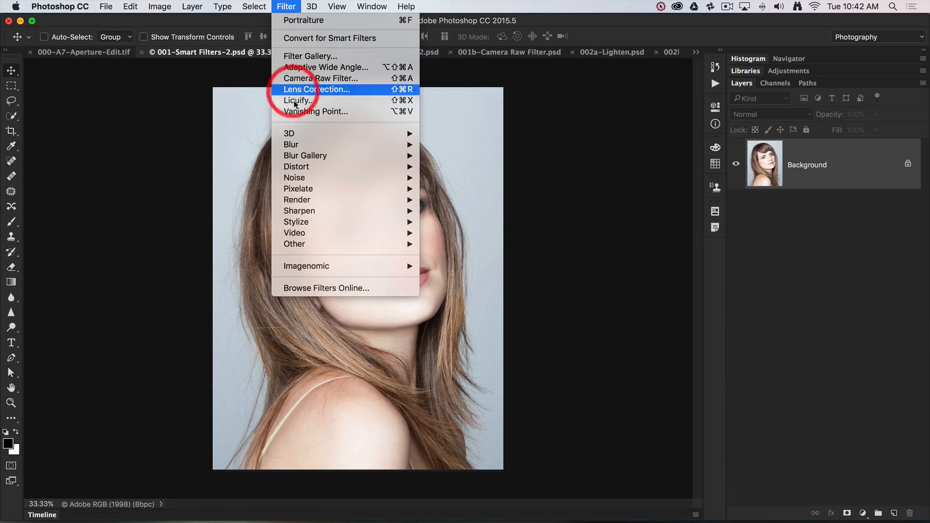
{"action": "mouse_move", "coordinate": [291, 144]}
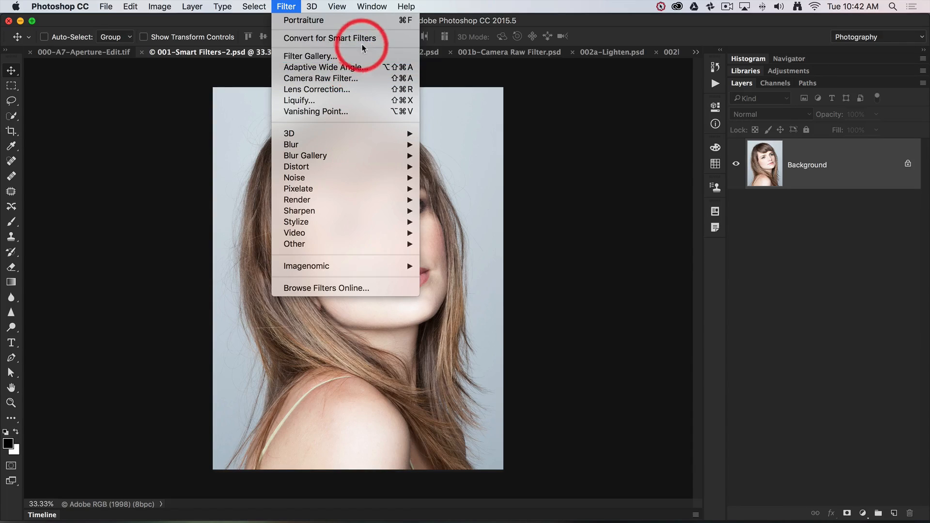
{"action": "mouse_move", "coordinate": [330, 38]}
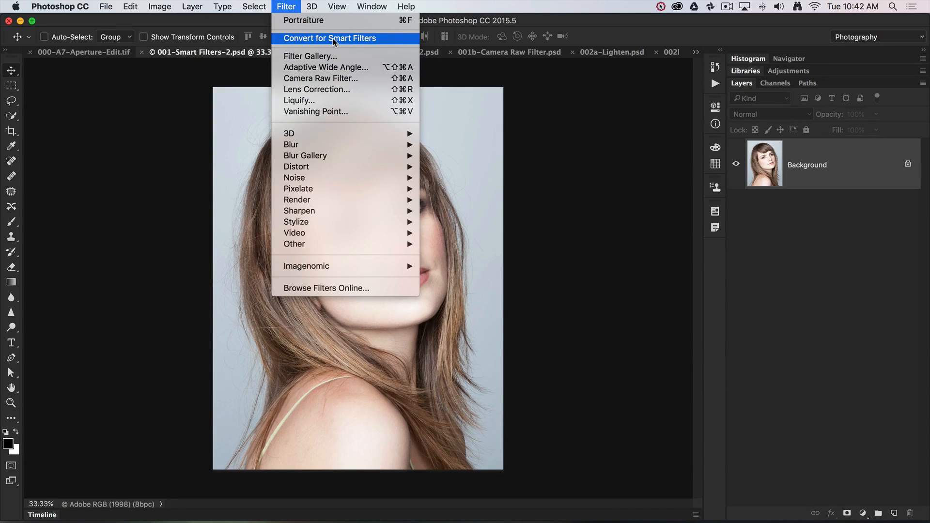
{"action": "left_click", "coordinate": [329, 38]}
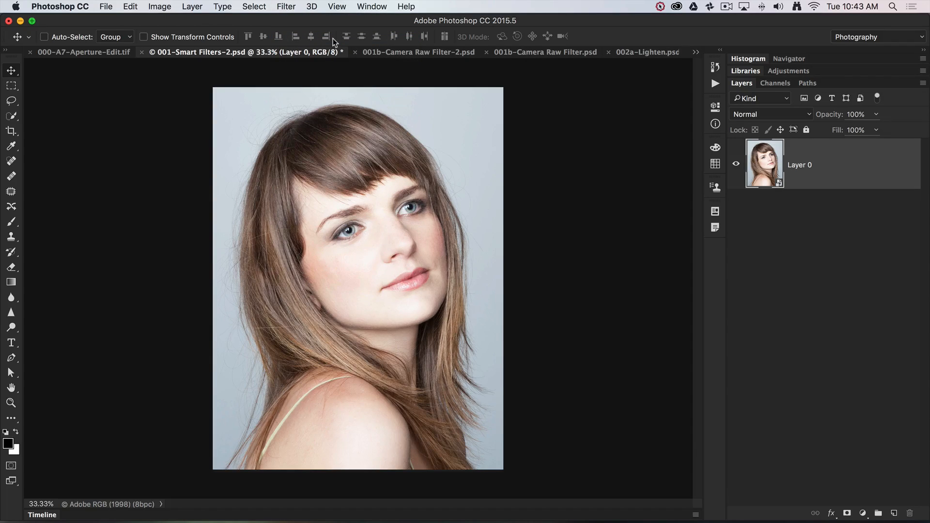
{"action": "mouse_move", "coordinate": [326, 37]}
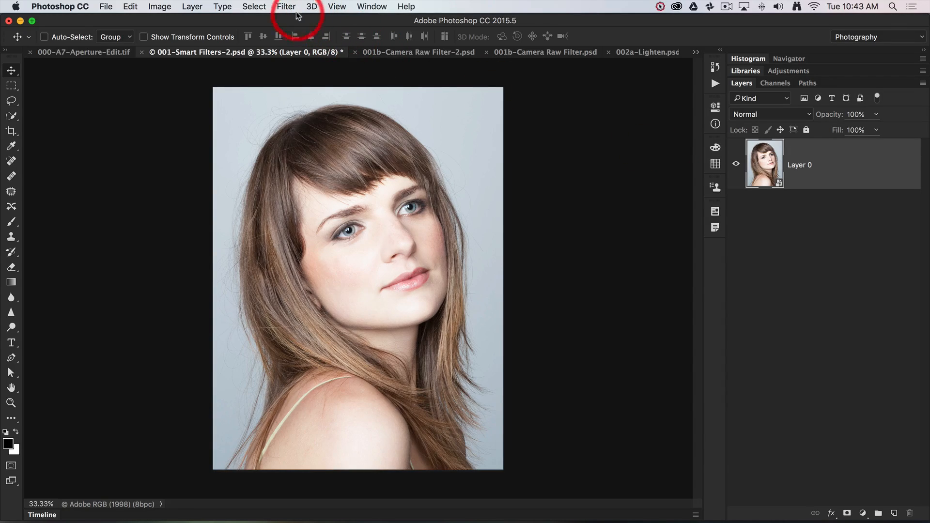
Step: Preview Diffuse Glow (graininess 0, glow 4, clear 16) fitted in the Filter Gallery
{"action": "left_click", "coordinate": [286, 7]}
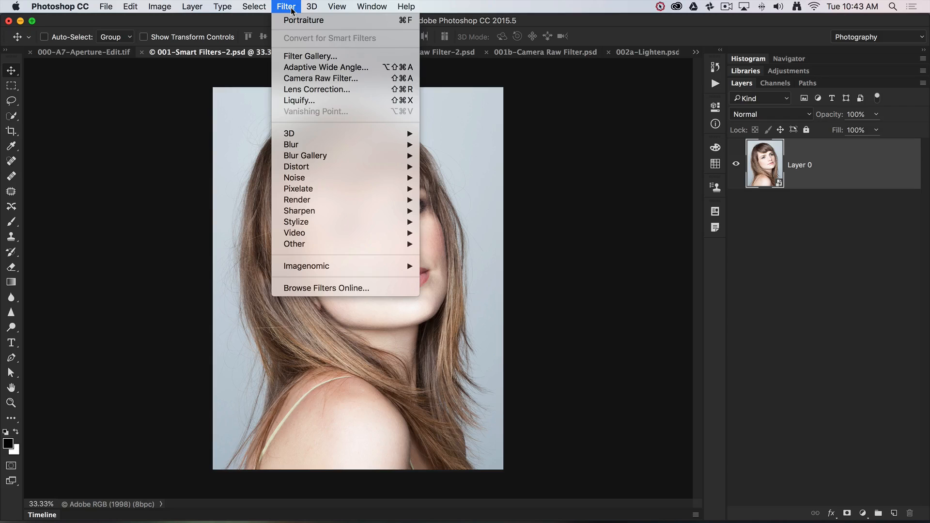
{"action": "mouse_move", "coordinate": [310, 56]}
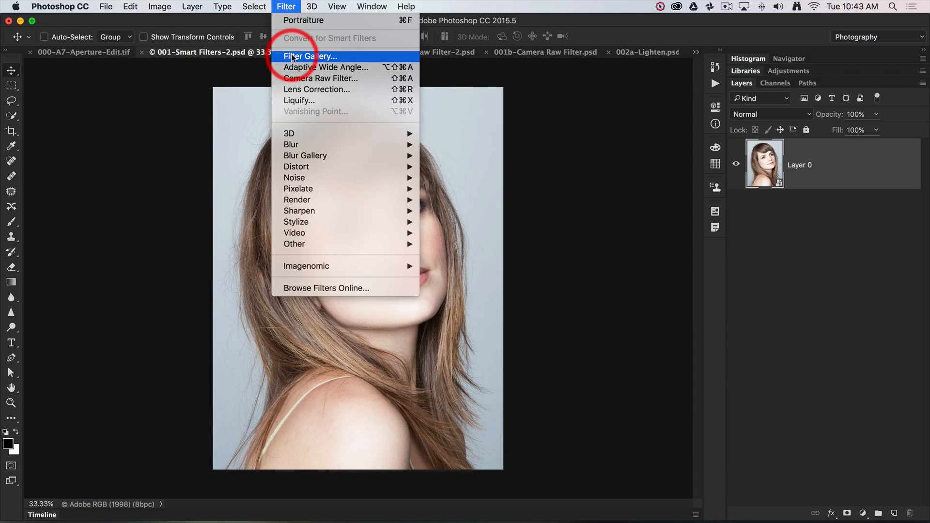
{"action": "left_click", "coordinate": [309, 56]}
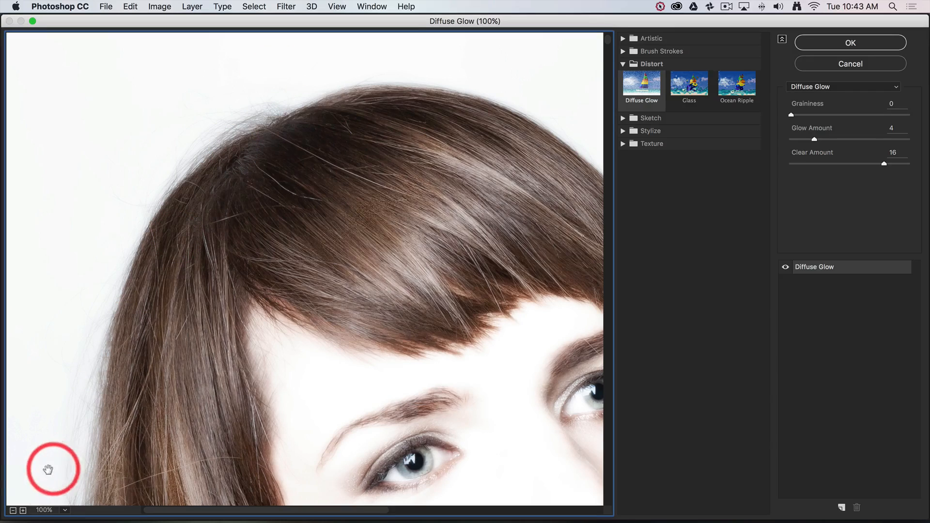
{"action": "left_click", "coordinate": [66, 511]}
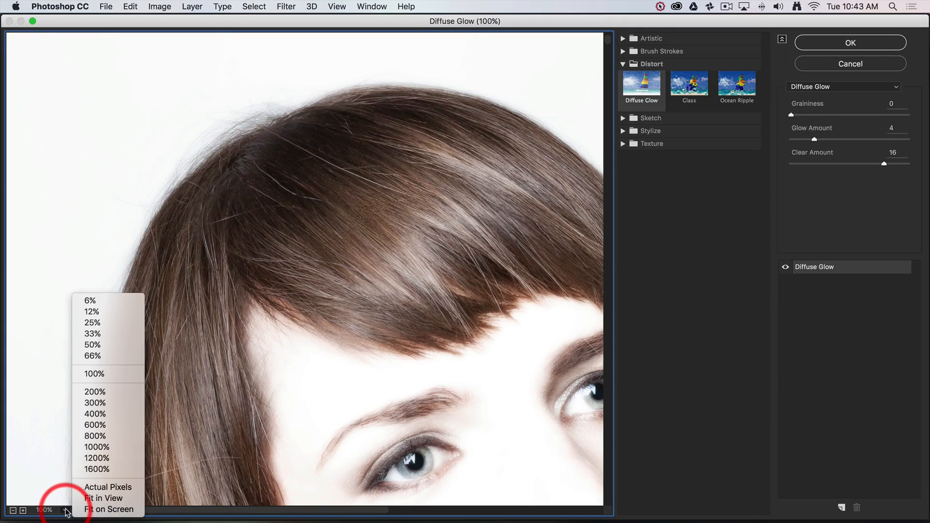
{"action": "left_click", "coordinate": [109, 509]}
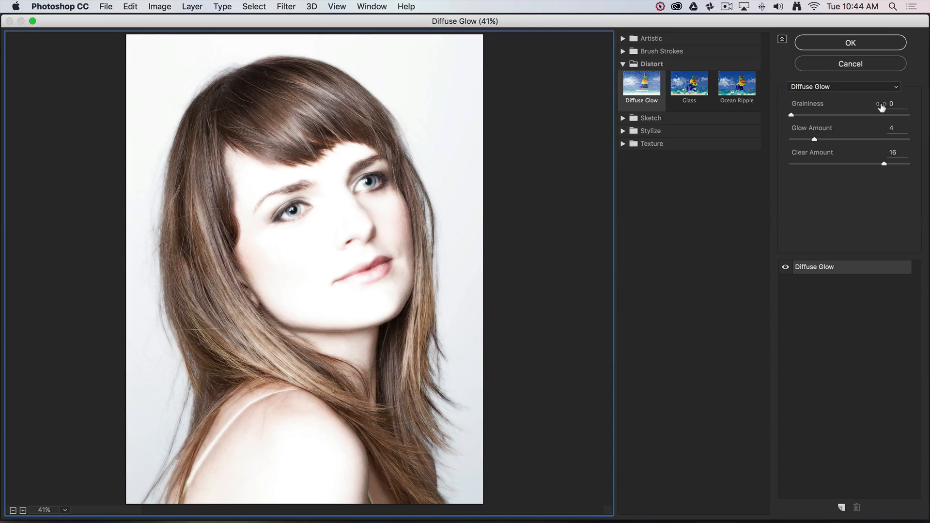
{"action": "left_click", "coordinate": [850, 42]}
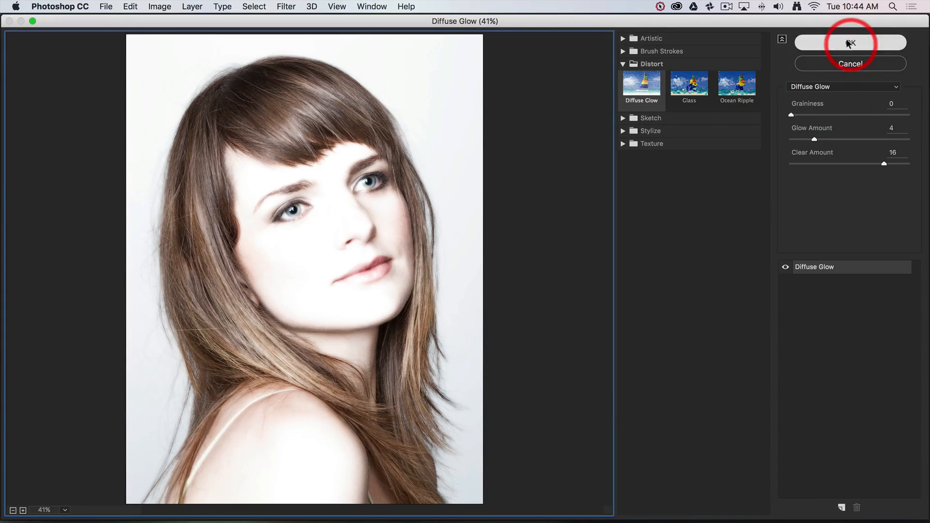
Step: Apply Diffuse Glow to Layer 0 and inspect its Filter Gallery smart filter entry
{"action": "left_click", "coordinate": [850, 42]}
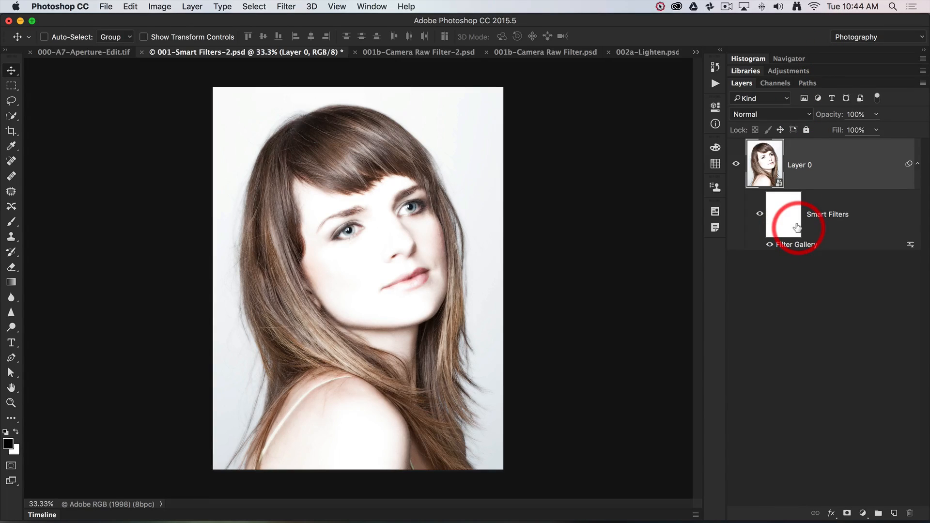
{"action": "left_click", "coordinate": [783, 215]}
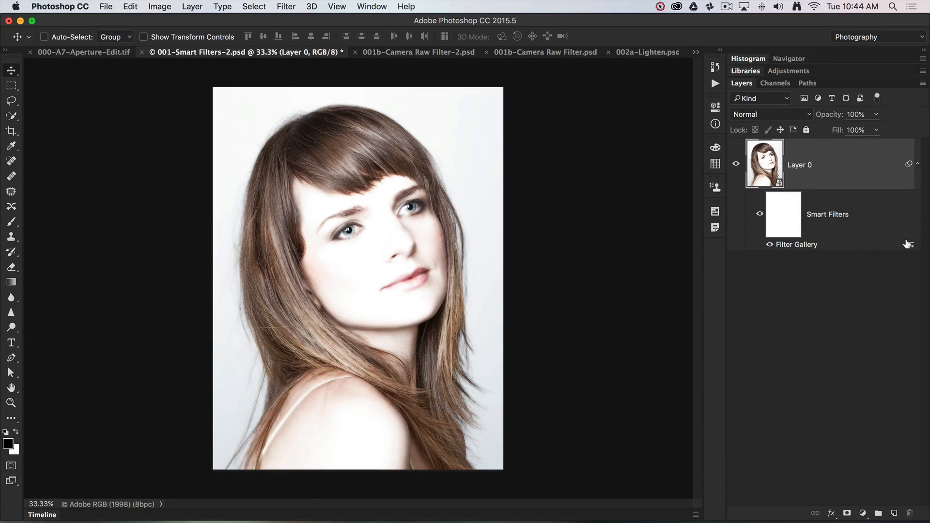
{"action": "mouse_move", "coordinate": [909, 243]}
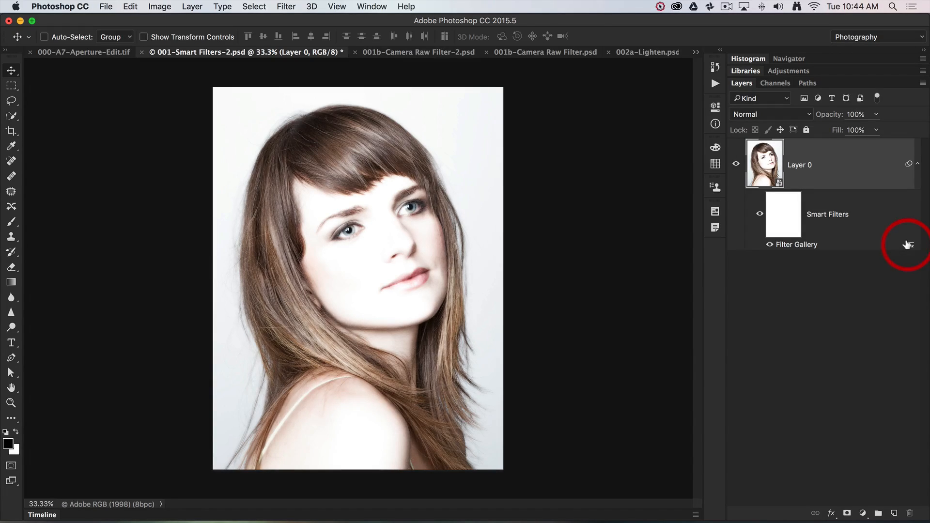
Step: Try other opacity and Overlay settings for the glow filter, finishing at Normal, 100% opacity
{"action": "double_click", "coordinate": [908, 243]}
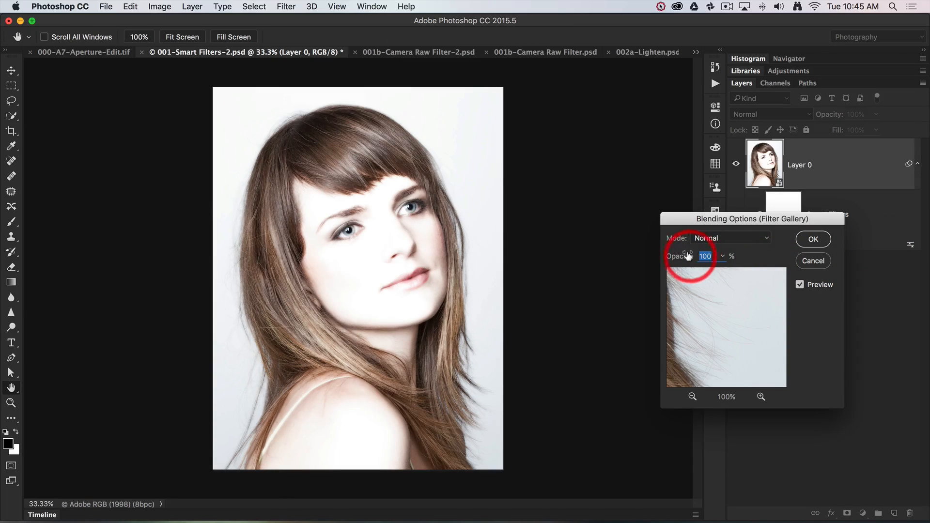
{"action": "left_click_drag", "start_coordinate": [688, 256], "coordinate": [680, 255]}
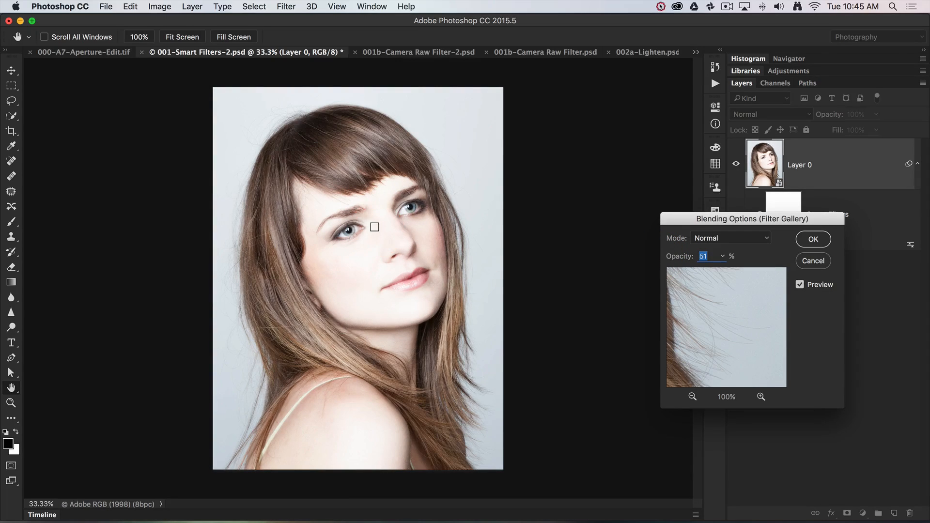
{"action": "left_click", "coordinate": [706, 256]}
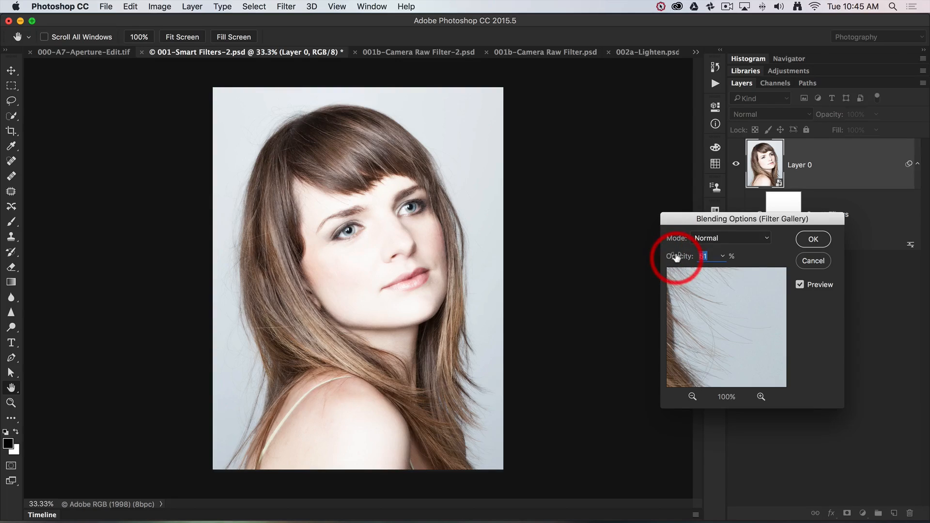
{"action": "type", "text": "100"}
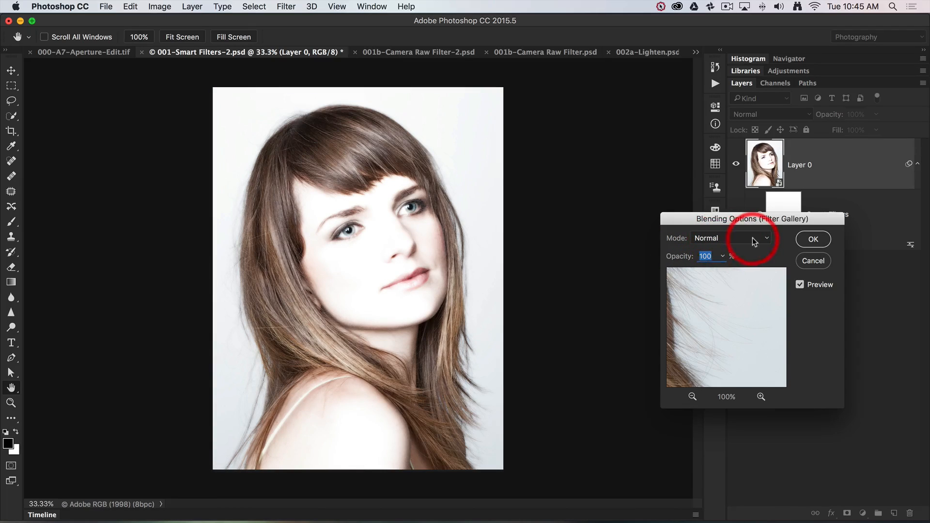
{"action": "left_click", "coordinate": [767, 238]}
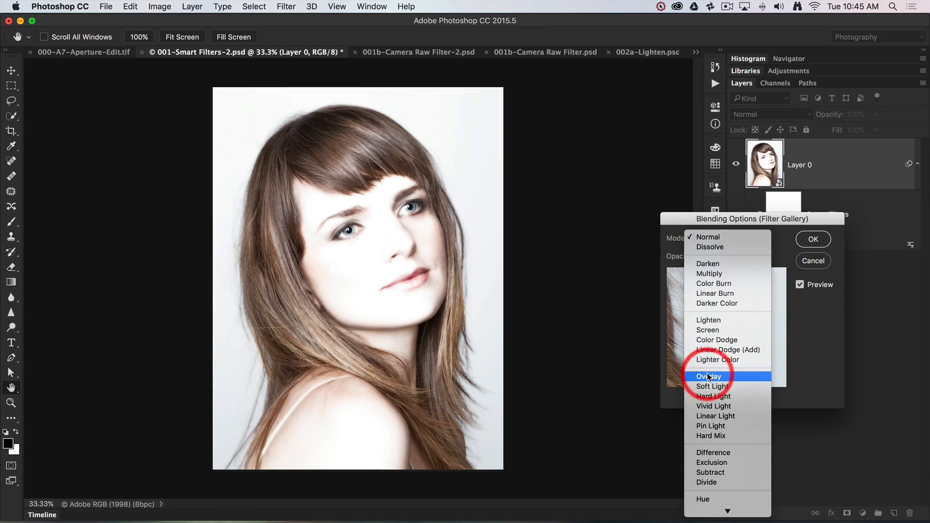
{"action": "mouse_move", "coordinate": [709, 376]}
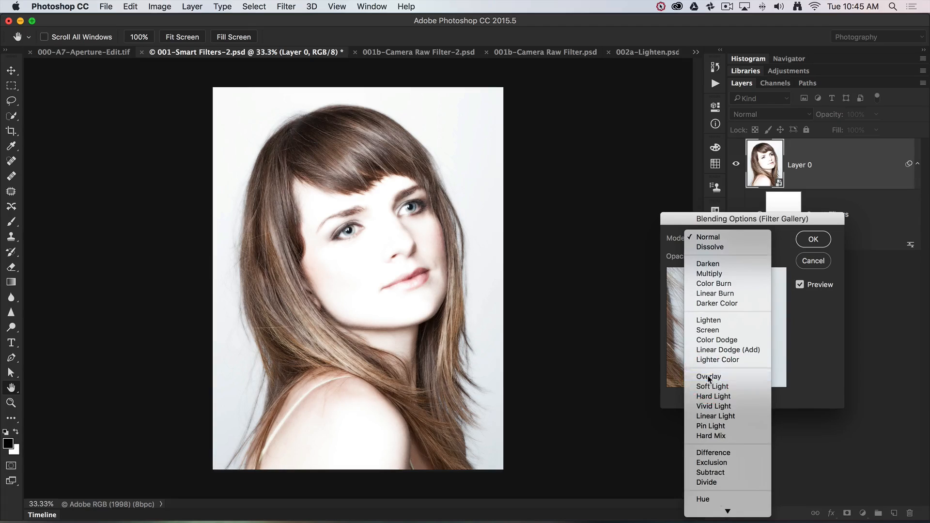
{"action": "left_click", "coordinate": [709, 376]}
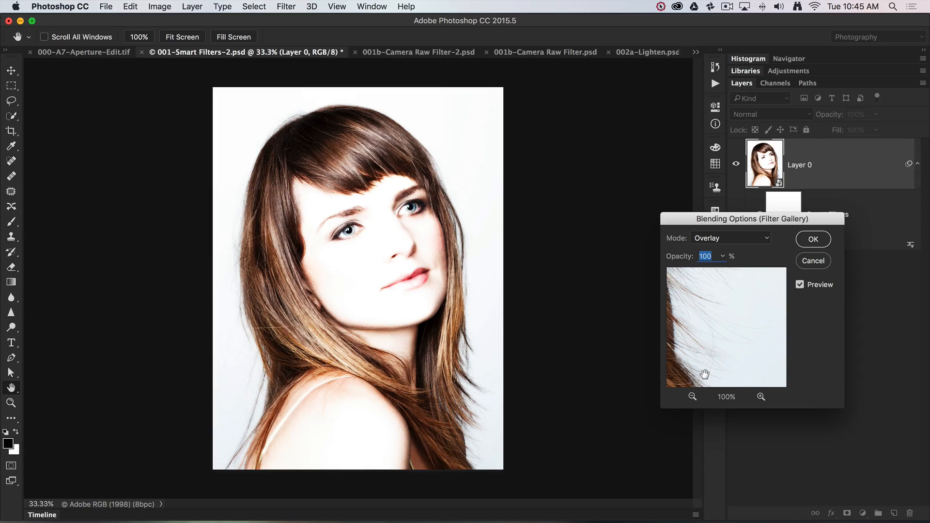
{"action": "left_click", "coordinate": [730, 238]}
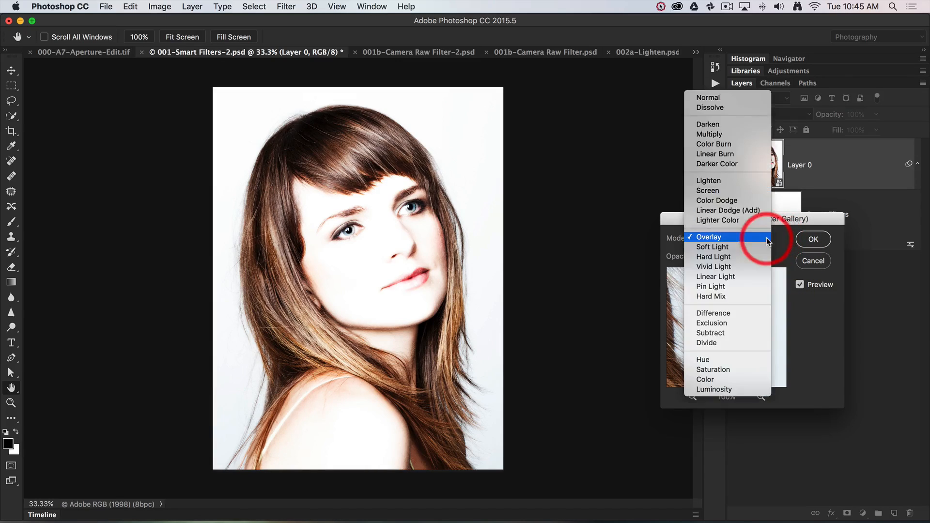
{"action": "left_click", "coordinate": [708, 98]}
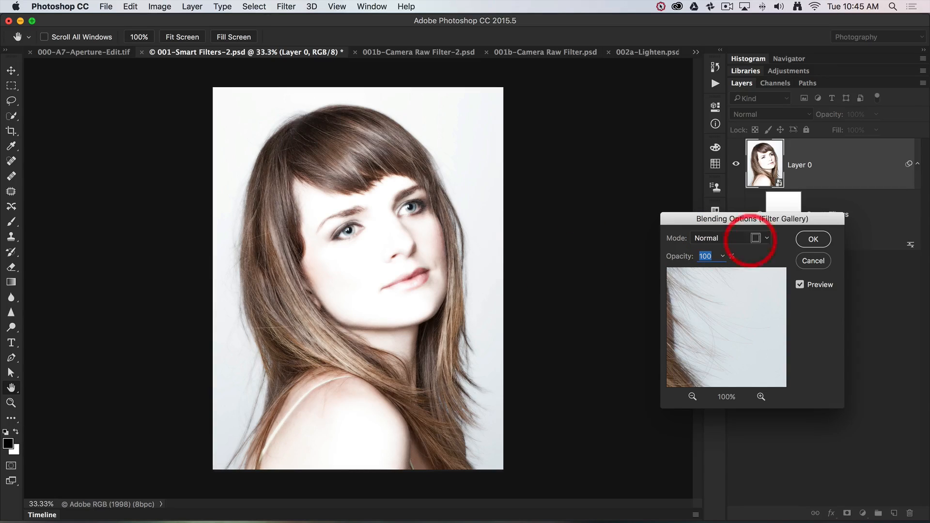
Step: Close the blending options and switch to 001b-Camera Raw Filter-2.psd
{"action": "left_click", "coordinate": [813, 239]}
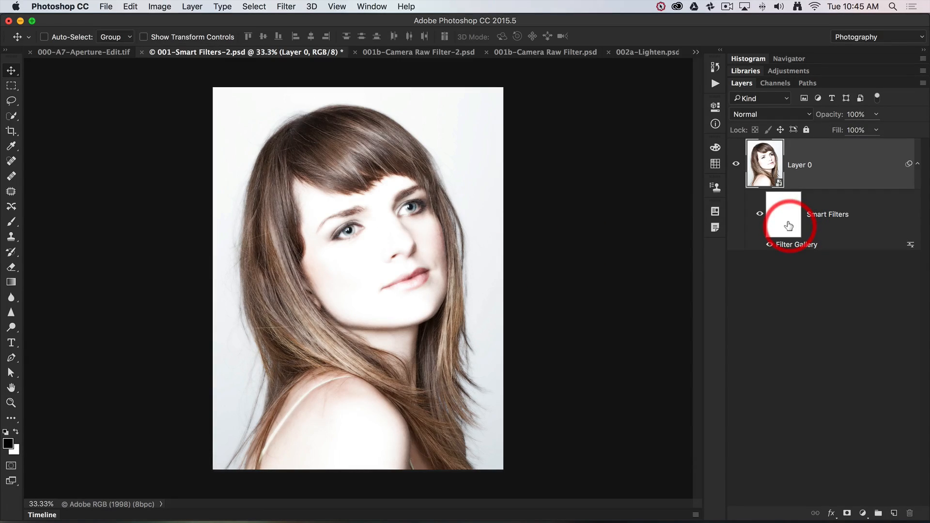
{"action": "mouse_move", "coordinate": [783, 225]}
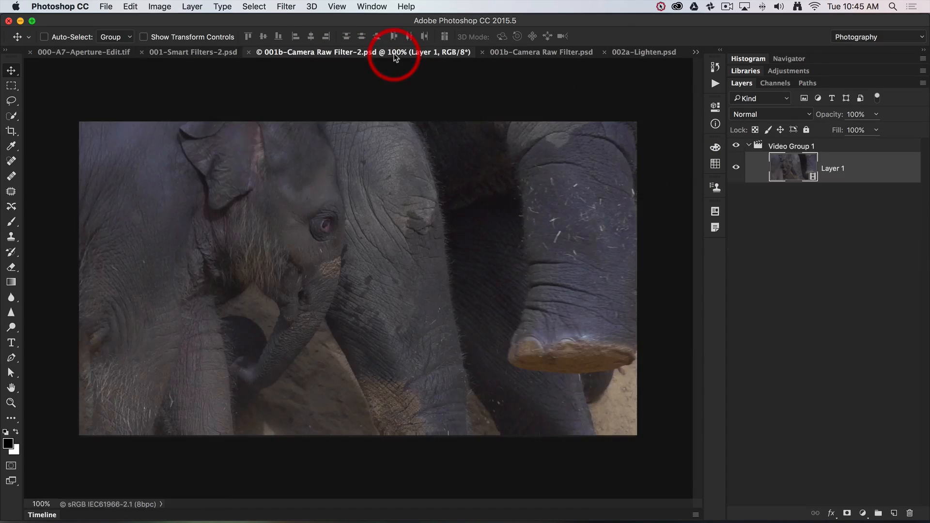
{"action": "mouse_move", "coordinate": [394, 52]}
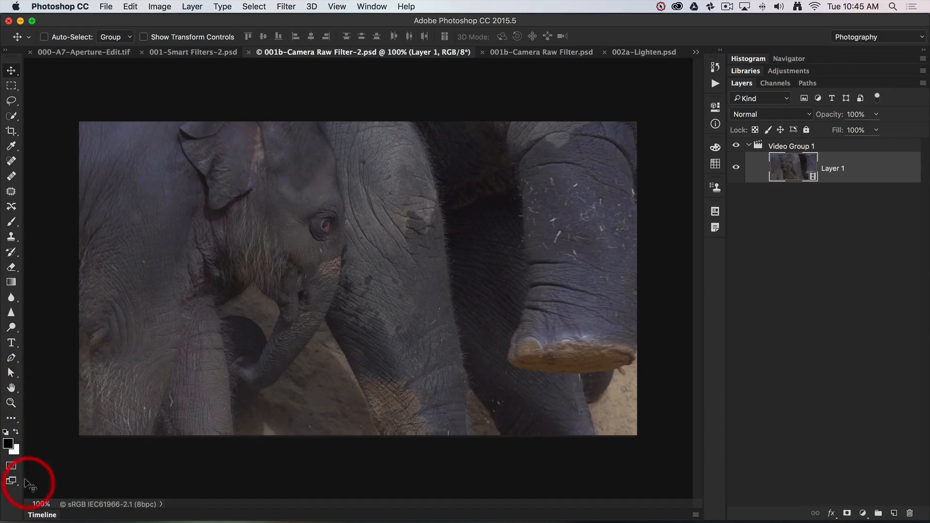
{"action": "left_click", "coordinate": [10, 479]}
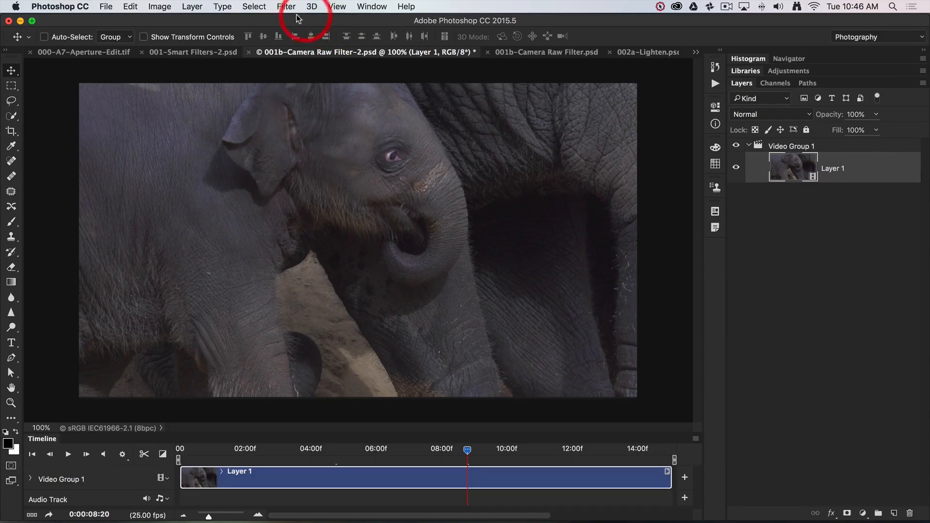
Step: Convert the elephant video's Layer 1 into a smart object
{"action": "left_click", "coordinate": [286, 6]}
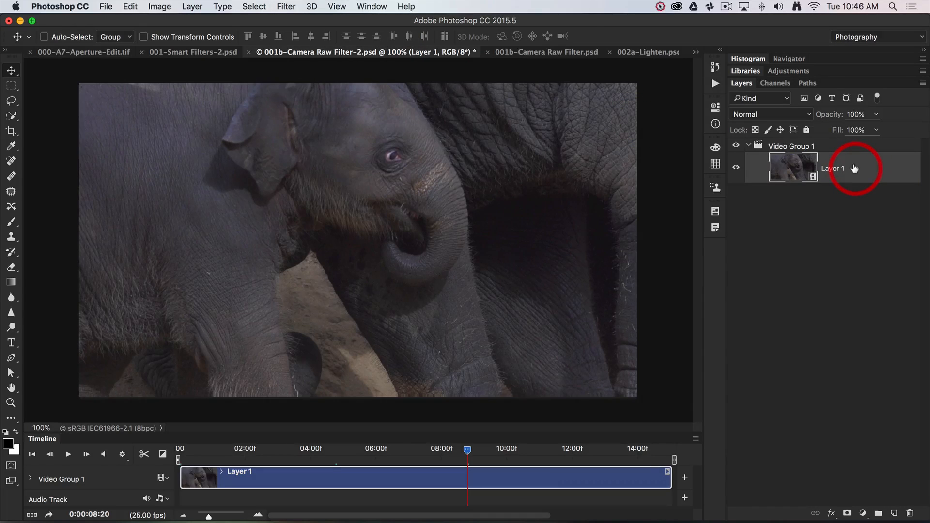
{"action": "right_click", "coordinate": [833, 169]}
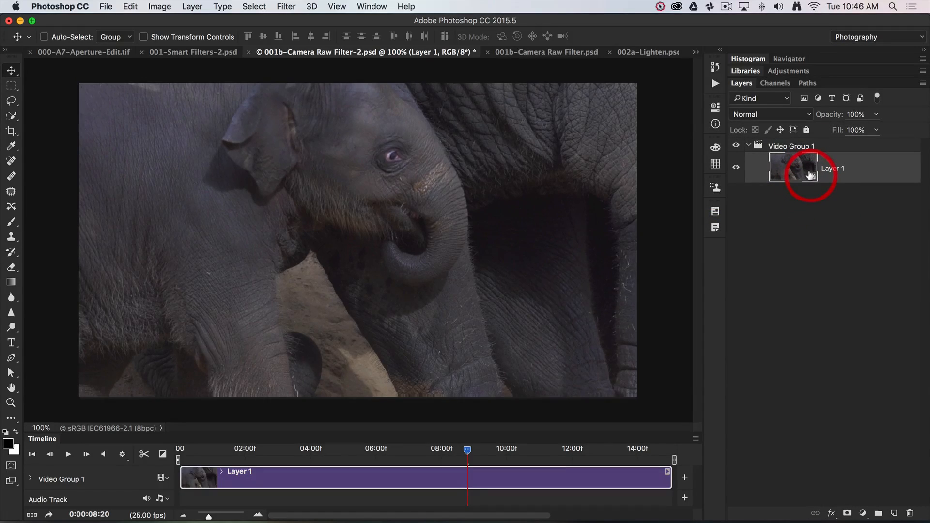
{"action": "mouse_move", "coordinate": [808, 174]}
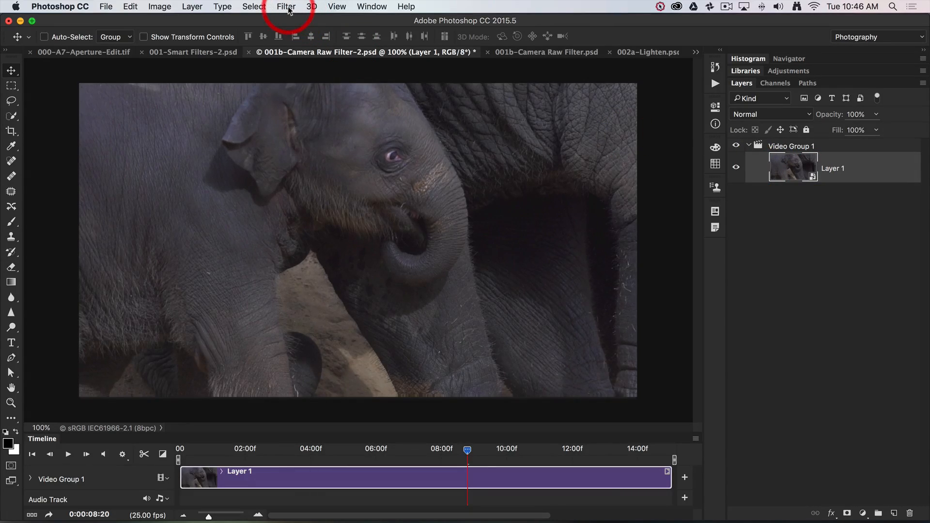
Step: Launch the Camera Raw Filter on the elephant video smart object
{"action": "left_click", "coordinate": [286, 7]}
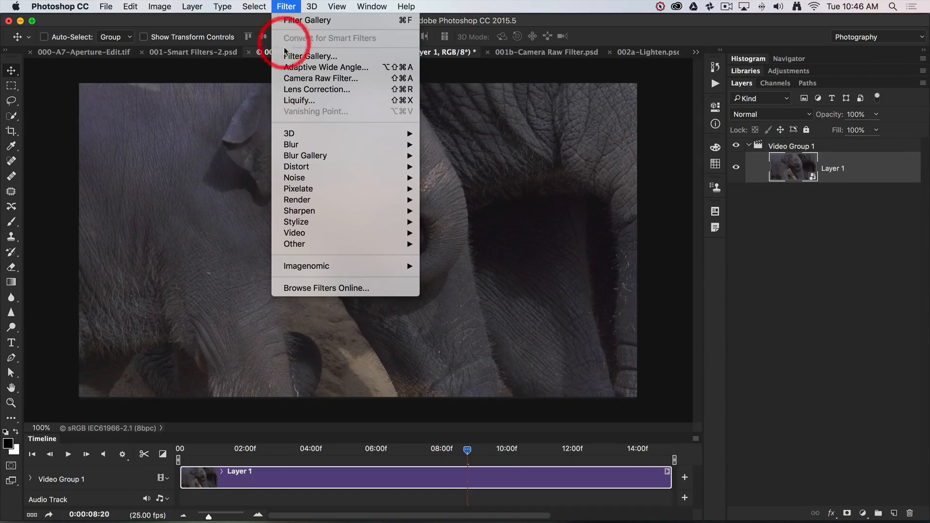
{"action": "mouse_move", "coordinate": [321, 79]}
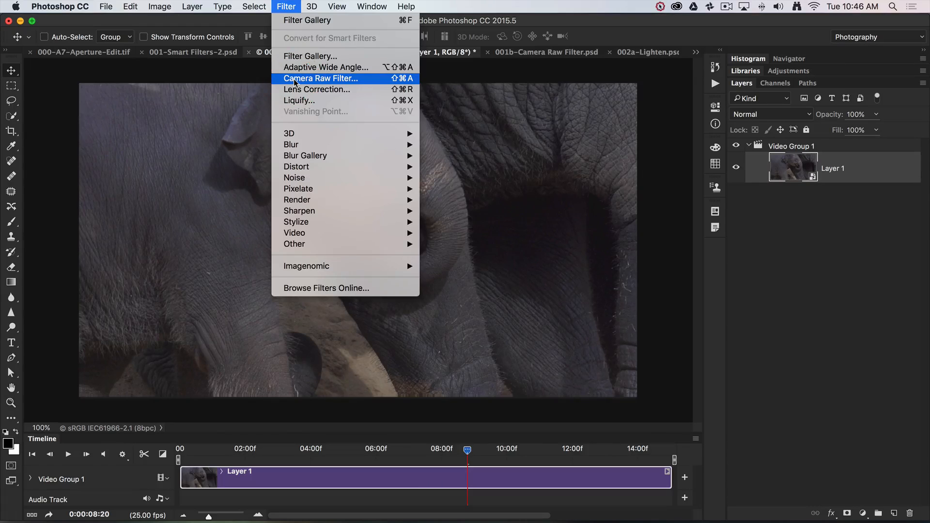
{"action": "left_click", "coordinate": [321, 78]}
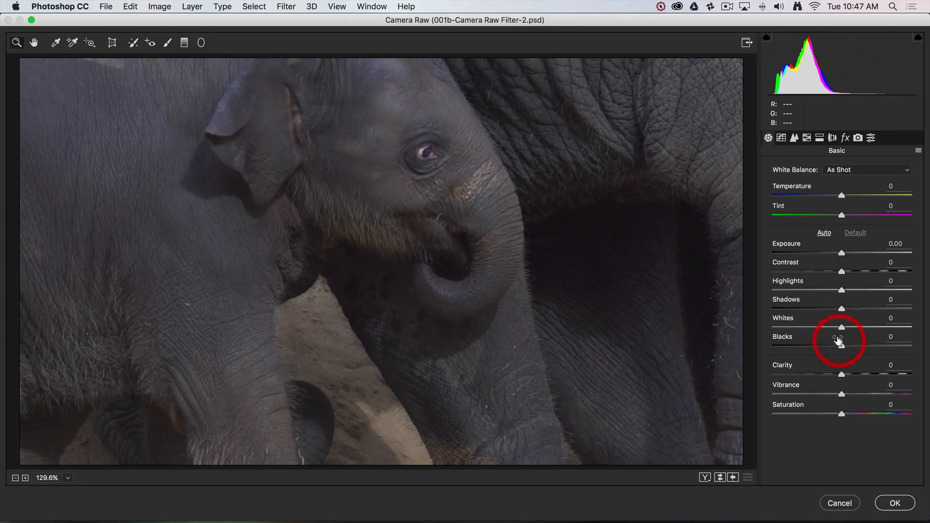
Step: Set Blacks -14, Whites +56, Exposure +0.15, Temperature +3 and Clarity +18 in Camera Raw
{"action": "left_click_drag", "start_coordinate": [840, 327], "coordinate": [830, 346]}
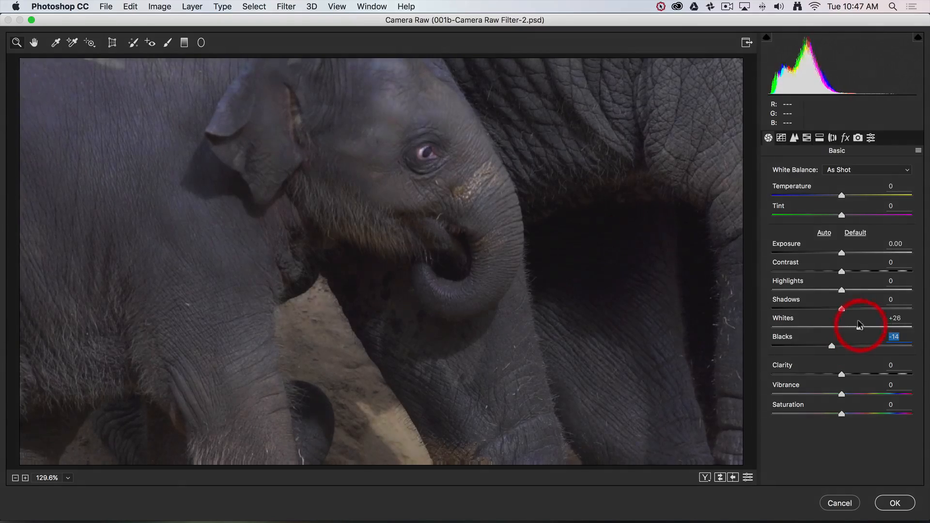
{"action": "left_click_drag", "start_coordinate": [842, 327], "coordinate": [880, 328]}
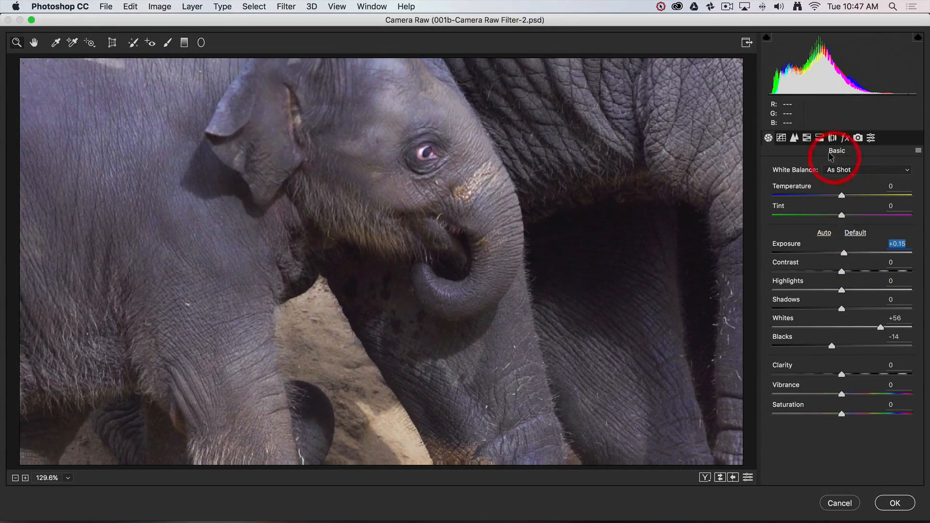
{"action": "left_click_drag", "start_coordinate": [841, 196], "coordinate": [844, 196]}
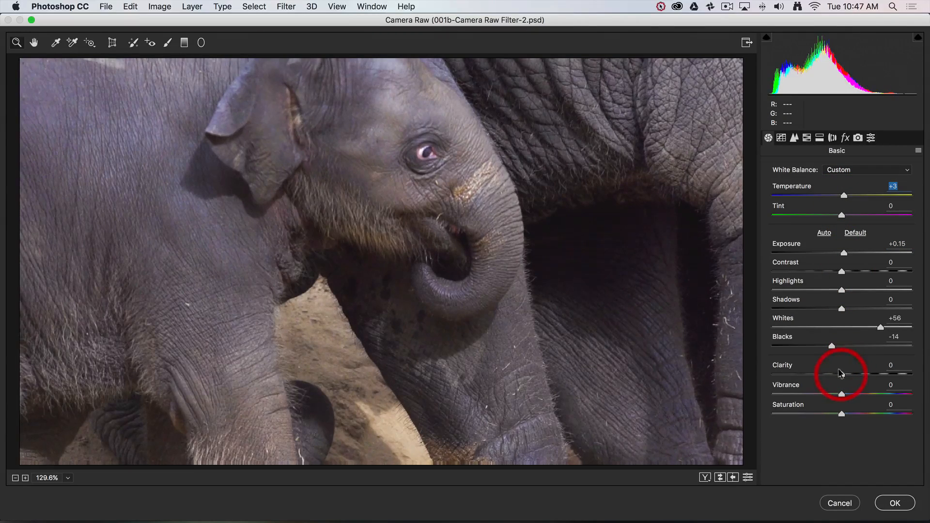
{"action": "left_click_drag", "start_coordinate": [842, 375], "coordinate": [857, 375]}
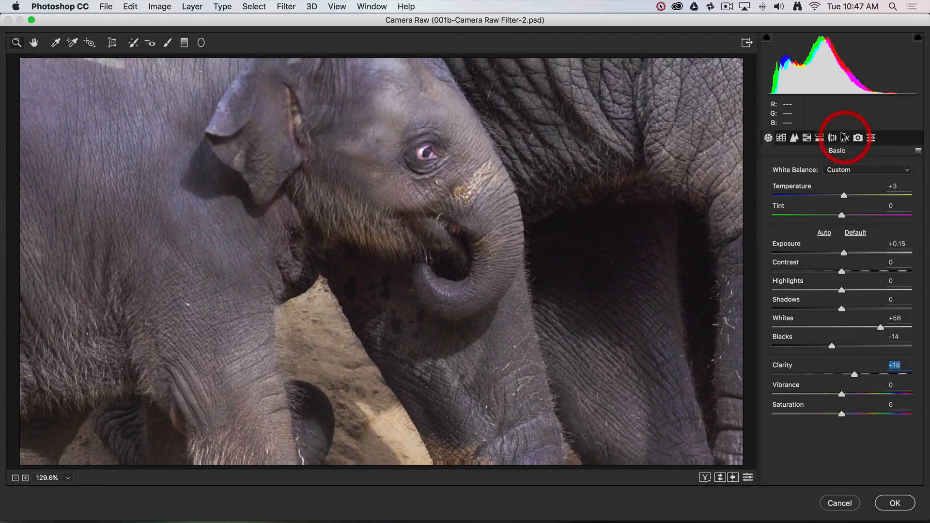
Step: Add a -21 post-crop vignette and commit the Camera Raw grade
{"action": "left_click", "coordinate": [846, 137]}
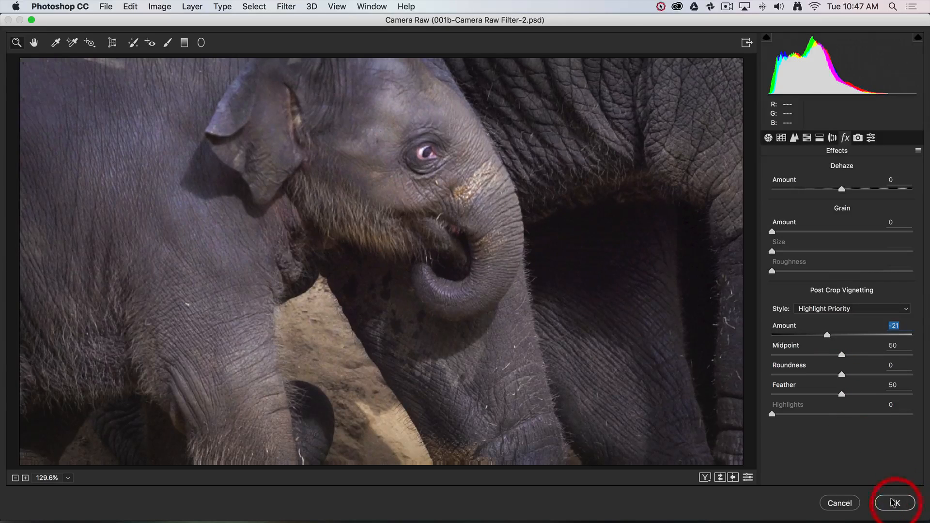
{"action": "left_click", "coordinate": [894, 503]}
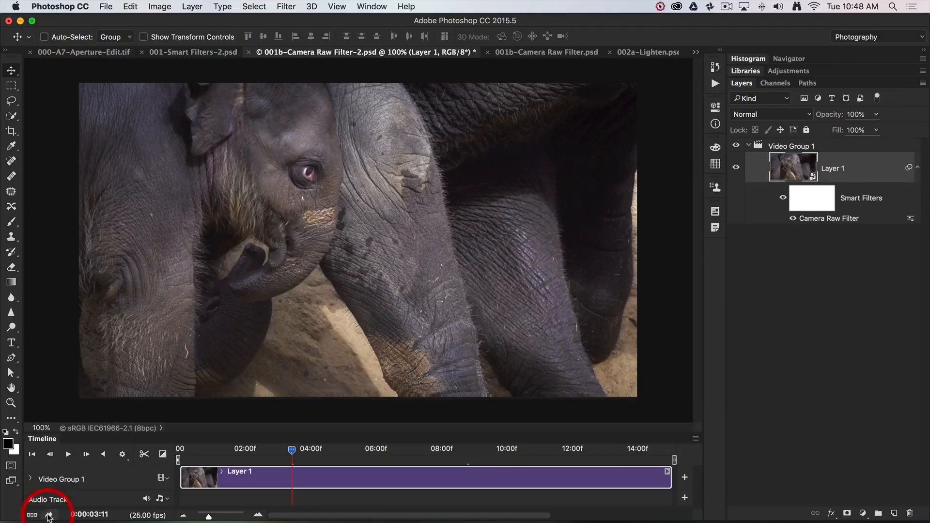
Step: Open the Render Video settings and cancel without exporting the elephant video
{"action": "left_click", "coordinate": [48, 514]}
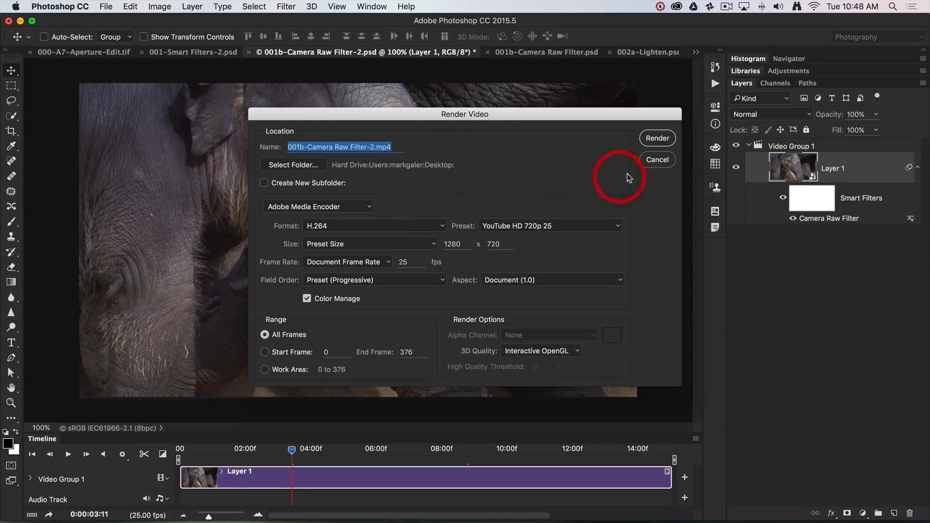
{"action": "left_click", "coordinate": [656, 159]}
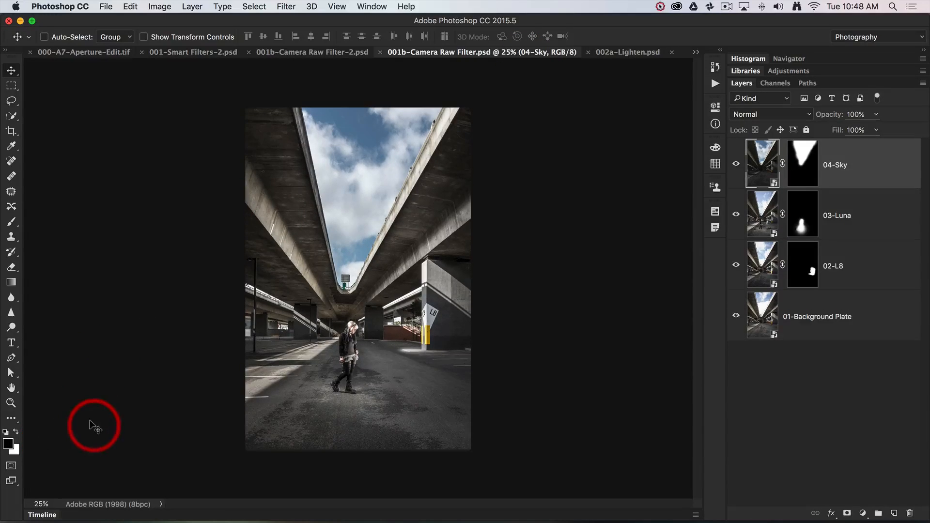
Step: Select 04-Sky, 03-Luna, 02-L8 and 01-Background Plate together in the Layers panel
{"action": "left_click", "coordinate": [44, 37]}
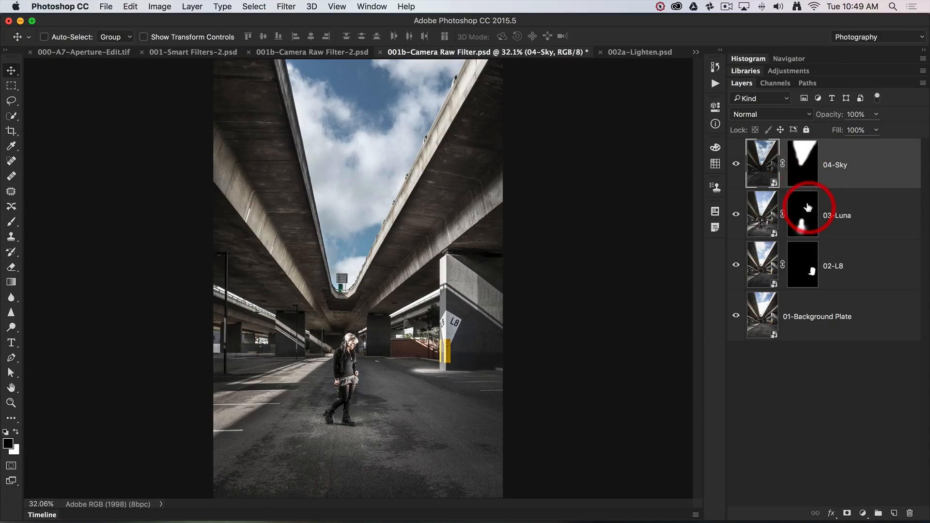
{"action": "mouse_move", "coordinate": [805, 211]}
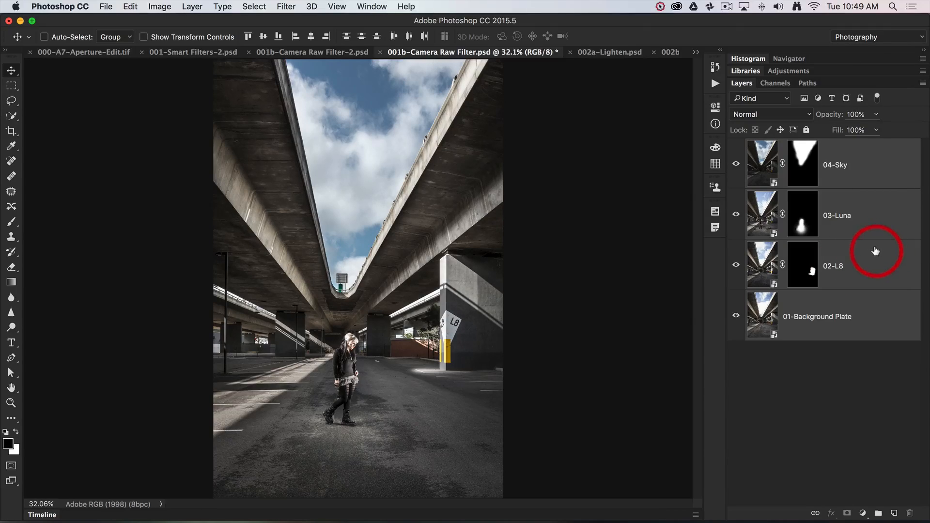
Step: Right-click the four selected underpass layers to bring up Convert to Smart Object
{"action": "right_click", "coordinate": [875, 251]}
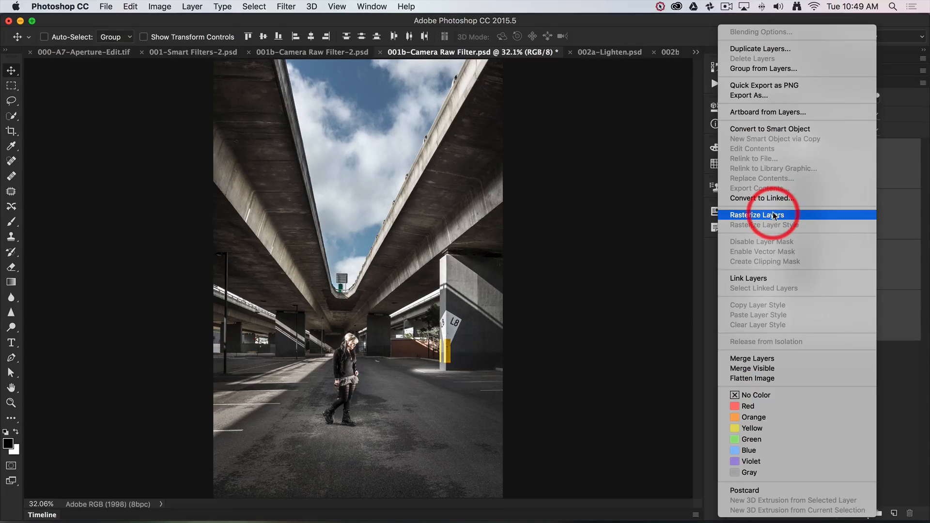
{"action": "mouse_move", "coordinate": [778, 129]}
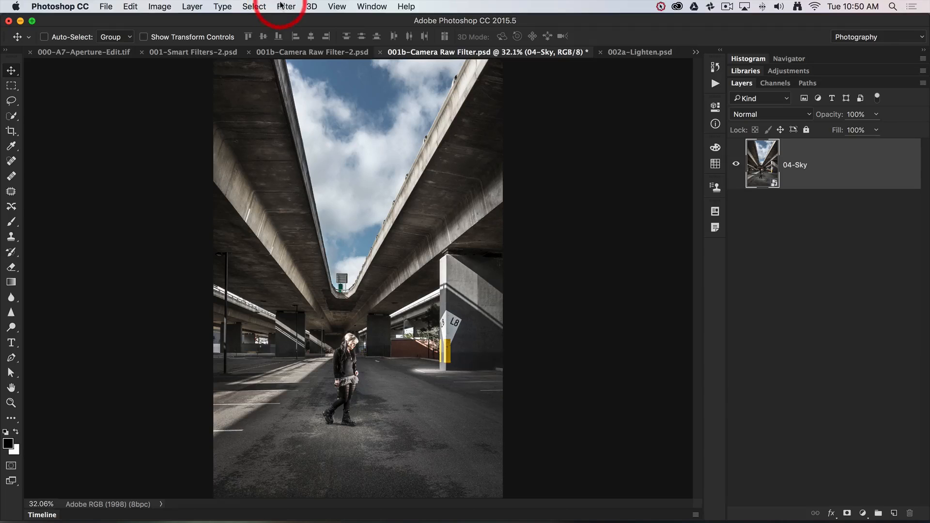
Step: Apply Camera Raw Filter to the 04-Sky smart object and show Split Toning
{"action": "left_click", "coordinate": [286, 6]}
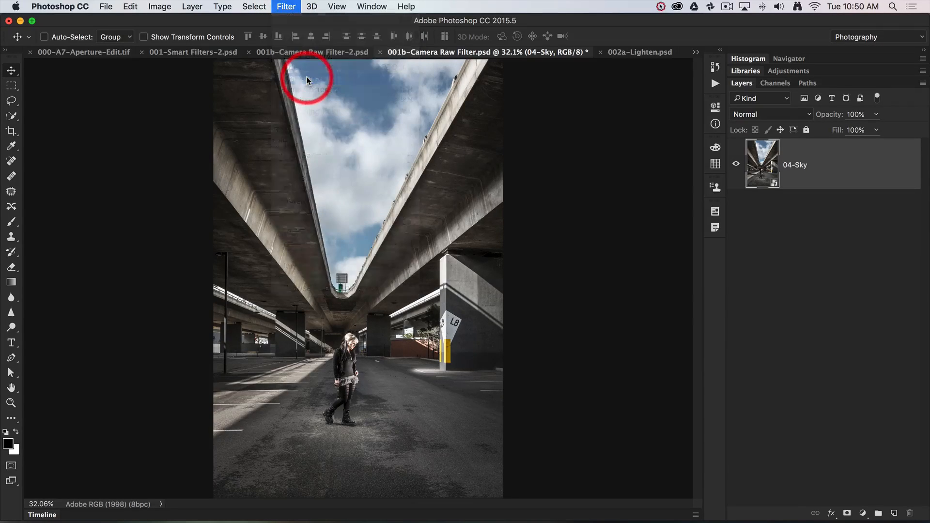
{"action": "left_click", "coordinate": [286, 6]}
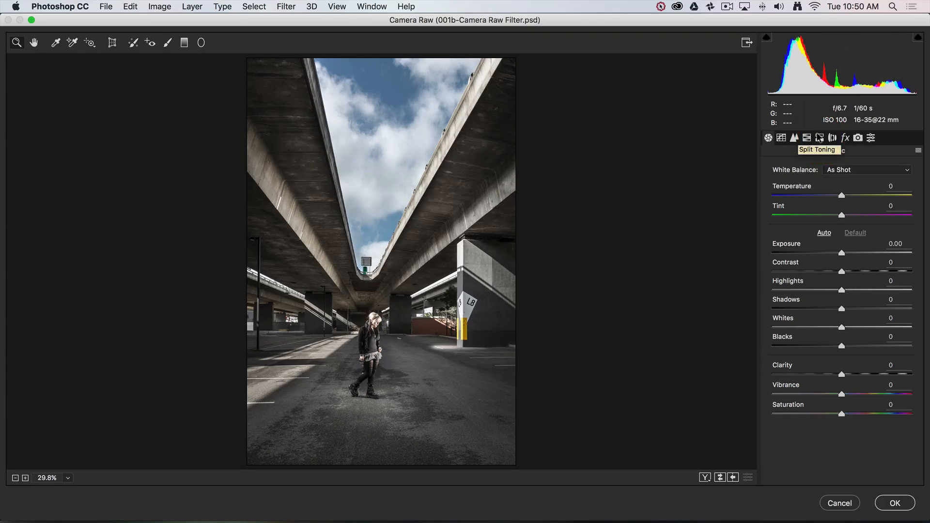
{"action": "left_click", "coordinate": [819, 138]}
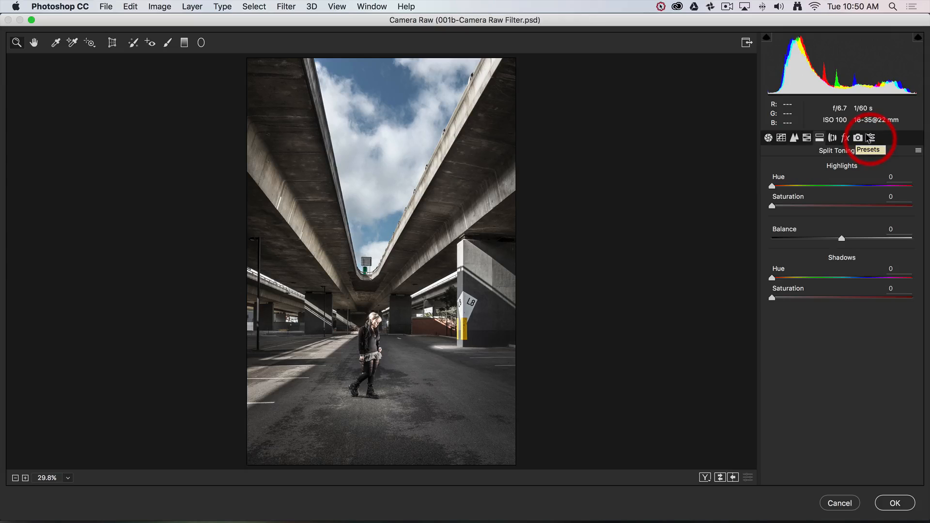
Step: Apply the SPLIT O&T Camera Raw preset to 04-Sky and commit it
{"action": "left_click", "coordinate": [859, 138]}
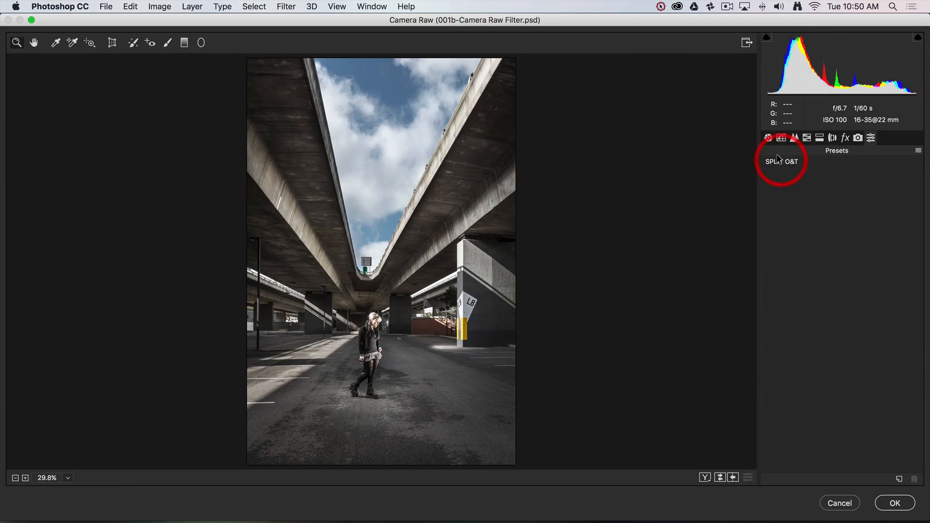
{"action": "left_click", "coordinate": [781, 161]}
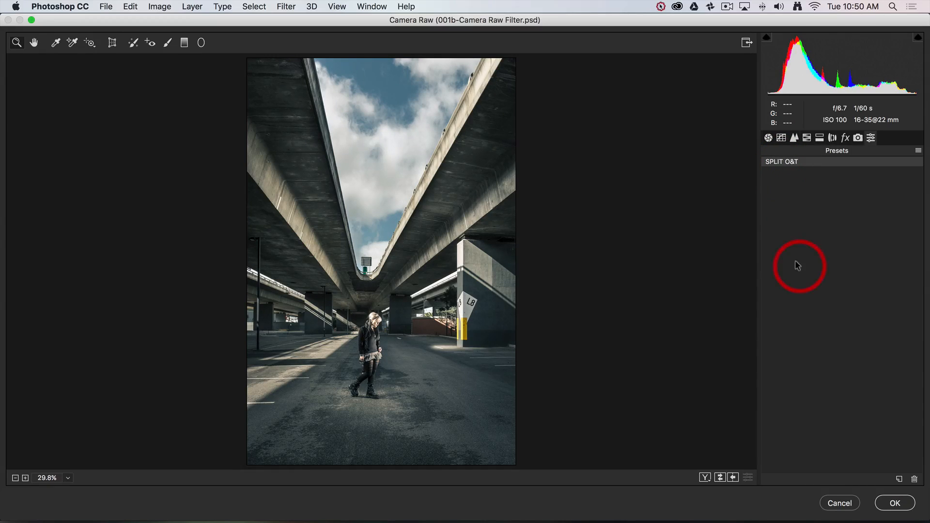
{"action": "left_click", "coordinate": [895, 503]}
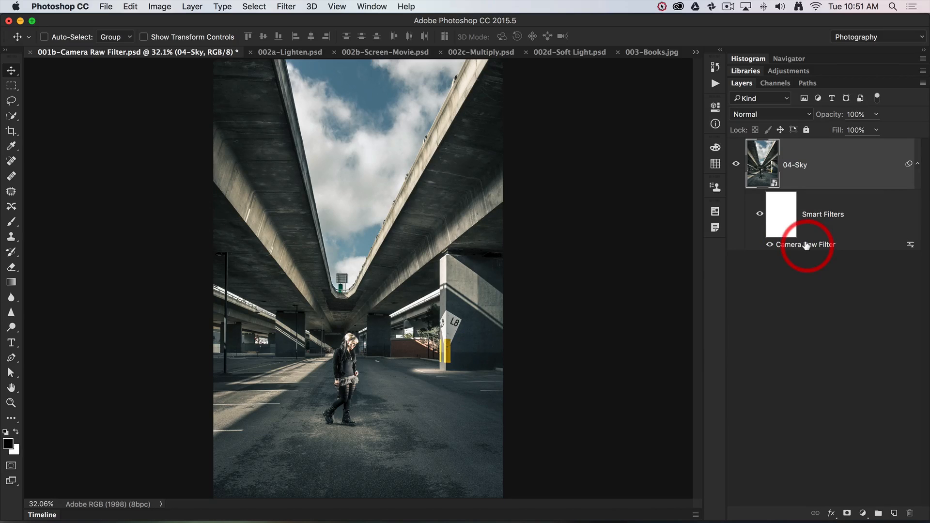
{"action": "mouse_move", "coordinate": [804, 244]}
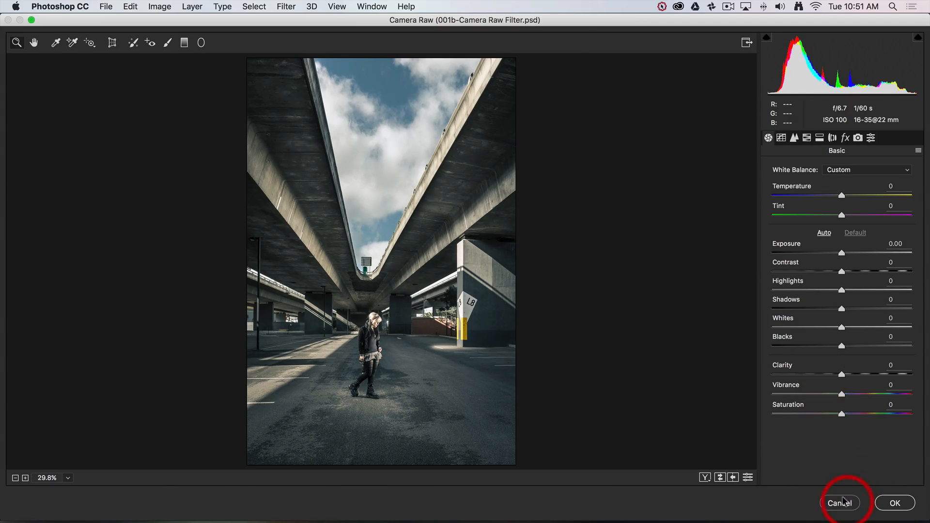
{"action": "left_click", "coordinate": [840, 503]}
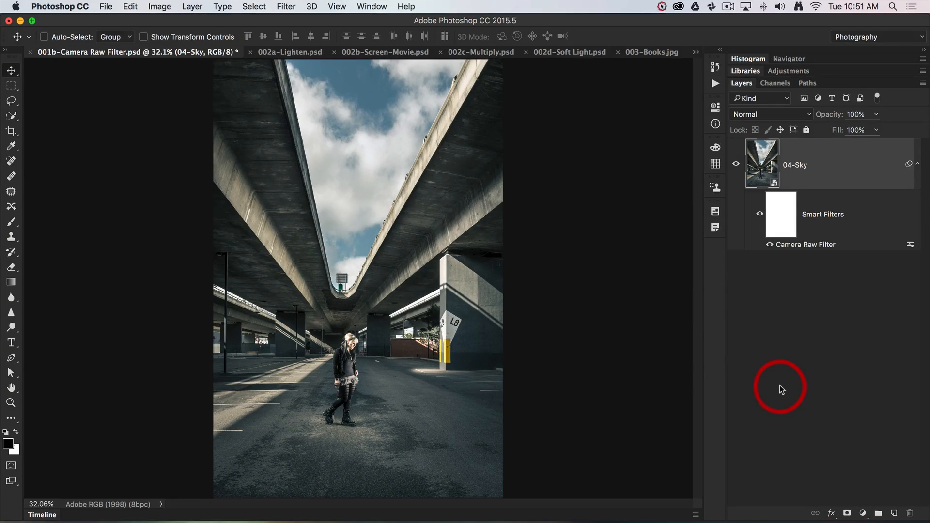